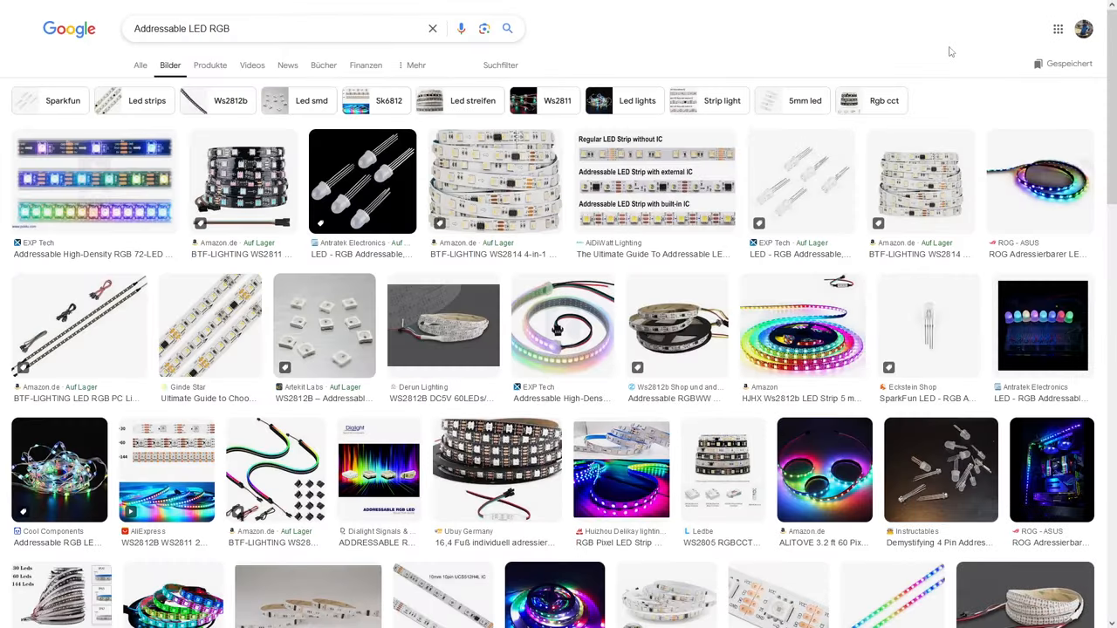
# Scroll the schematic to the DMX section with the SP485EEN-L transceiver U3 and connector J9
pyautogui.scroll(-3)
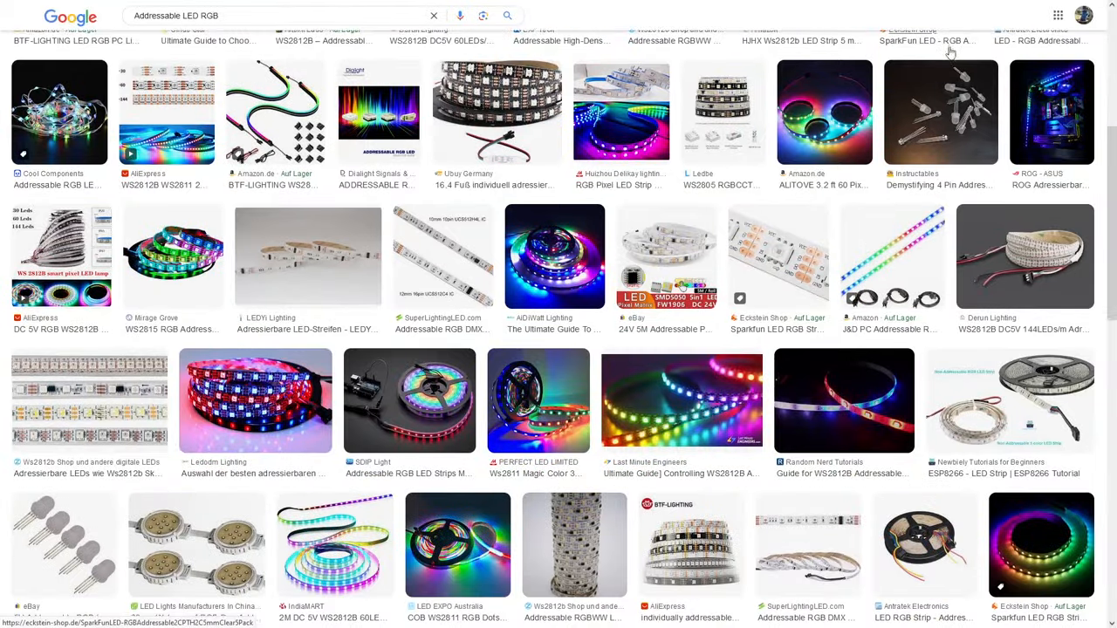
pyautogui.scroll(-3)
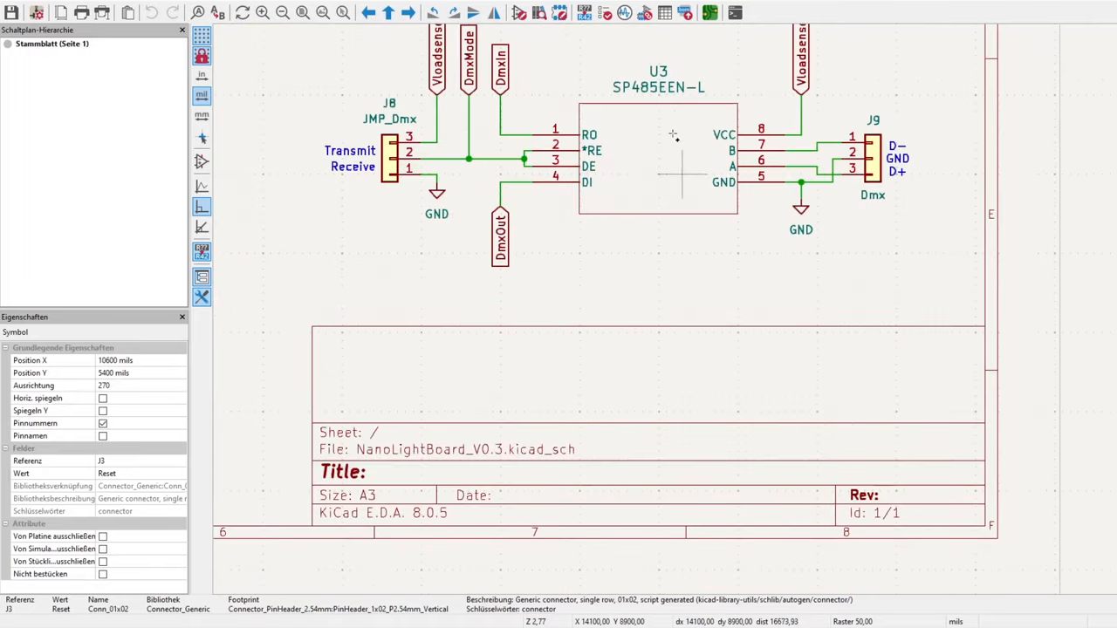
pyautogui.scroll(-3)
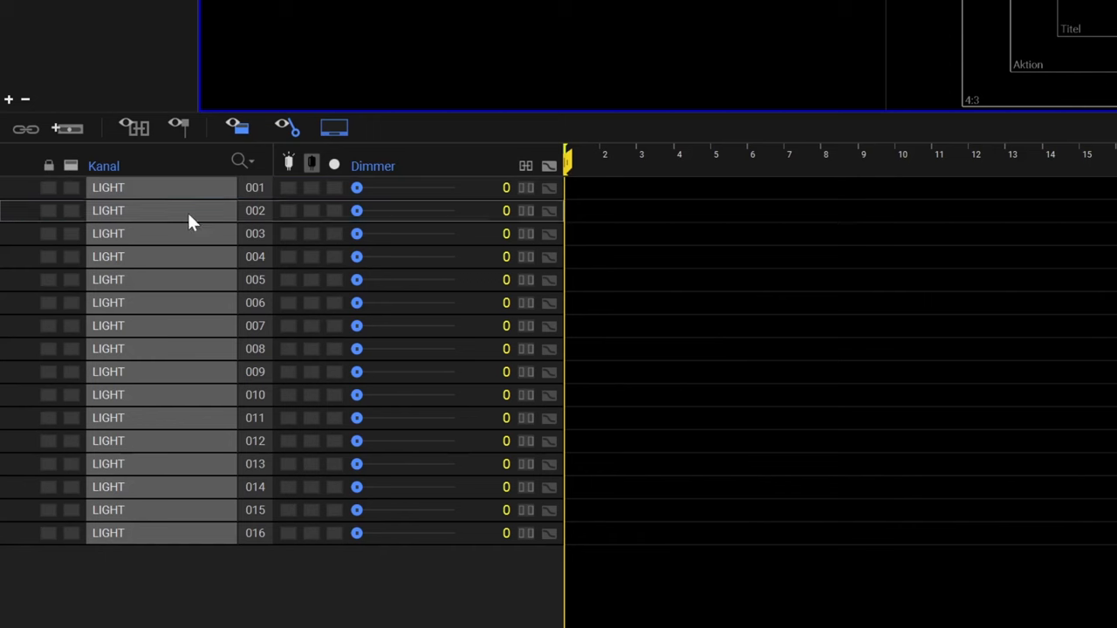
pyautogui.moveTo(180, 196)
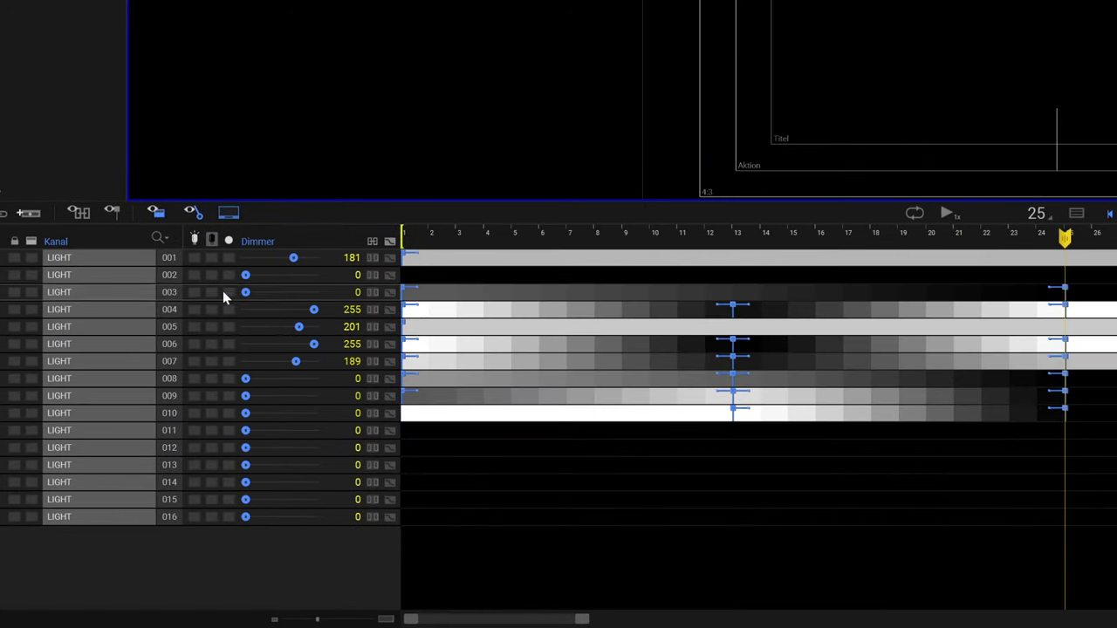
# Add a dimmer-0 keyframe at frame 25 on channel 001 and scrub playback to preview fades
pyautogui.click(947, 212)
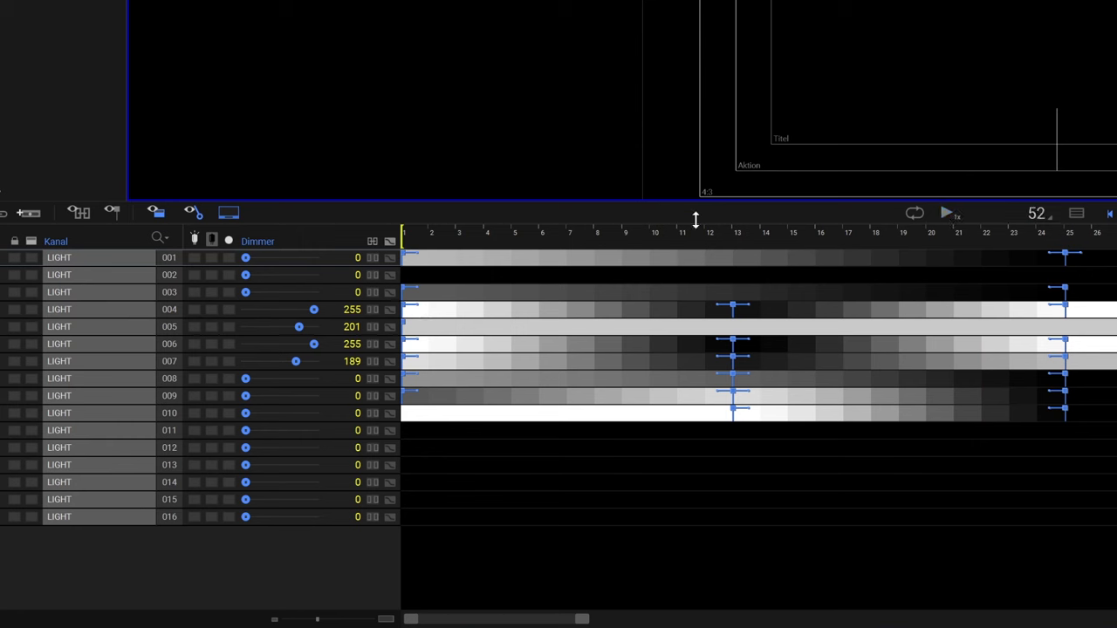
pyautogui.click(816, 233)
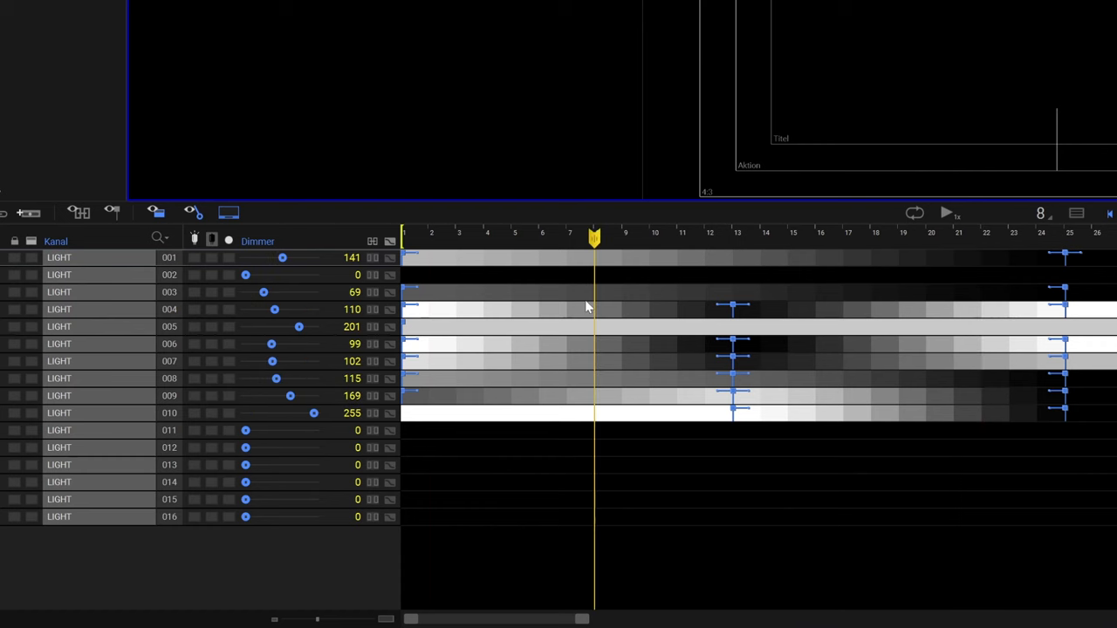
pyautogui.moveTo(594, 238); pyautogui.dragTo(676, 238)
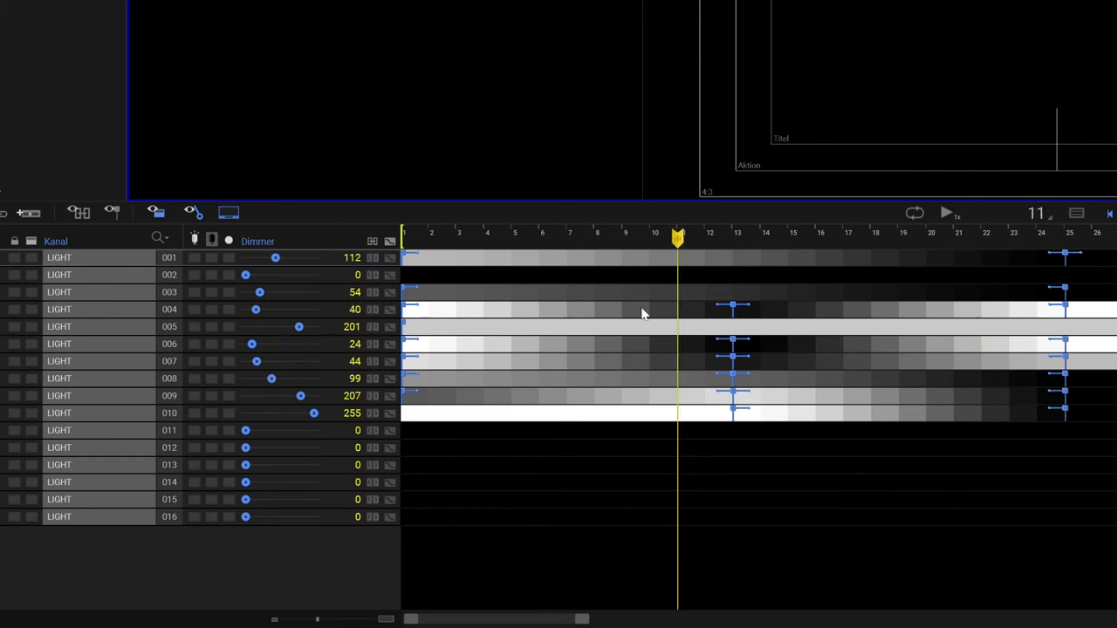